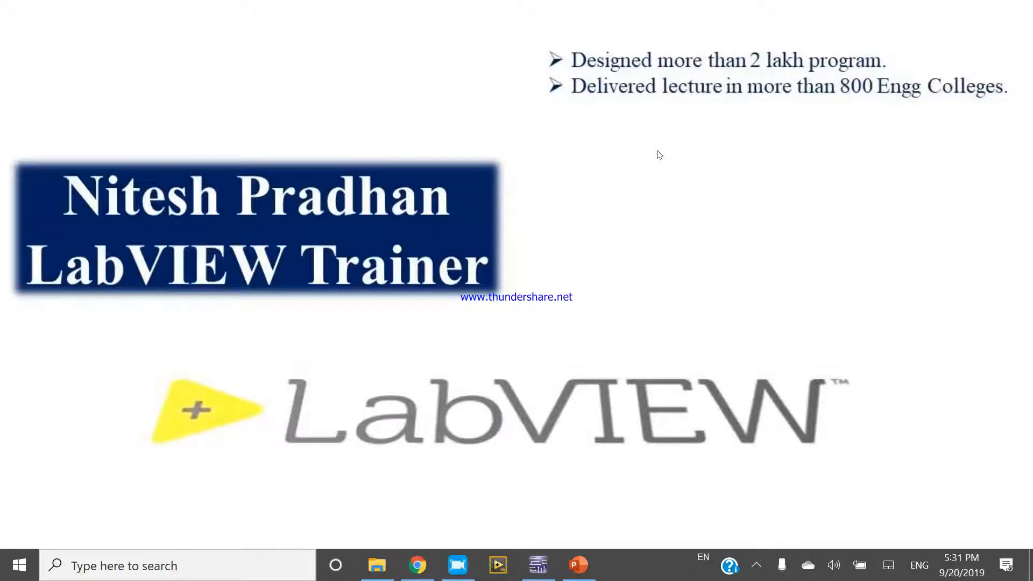
mouse_move(656, 153)
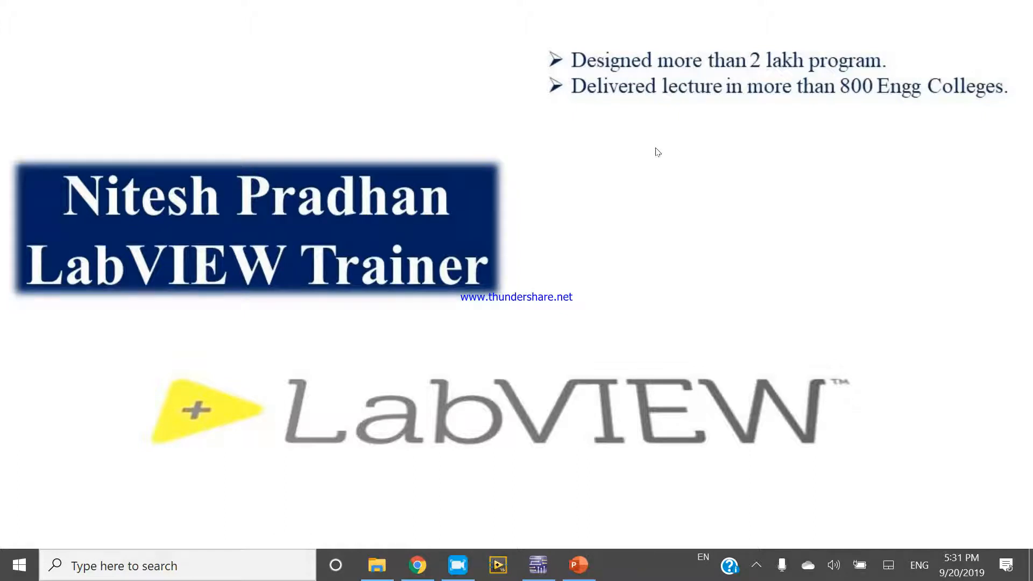
Step: Place a 12V DC_POWER source on the sheet and a GROUND symbol below it
left_click(538, 564)
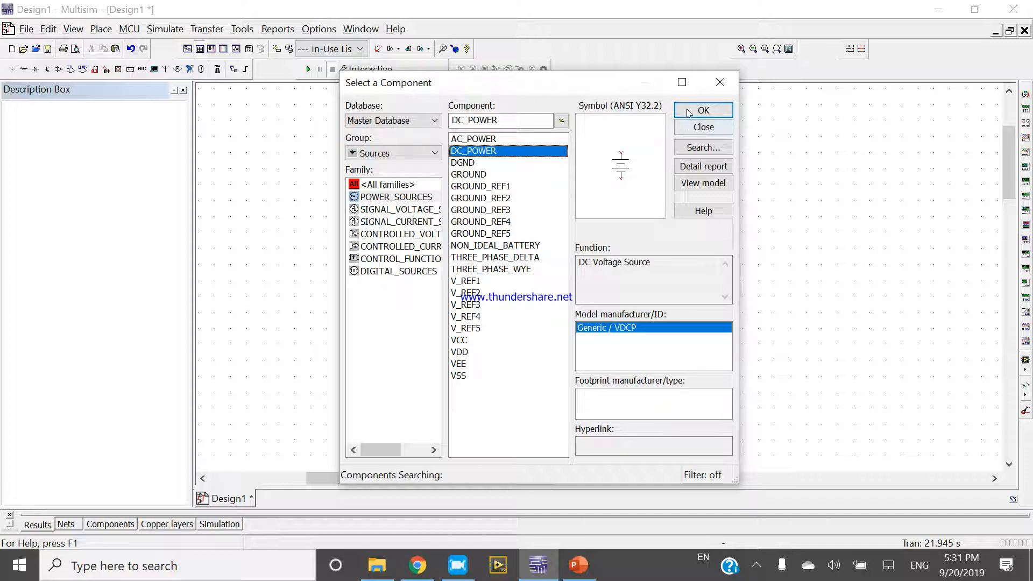
left_click(703, 110)
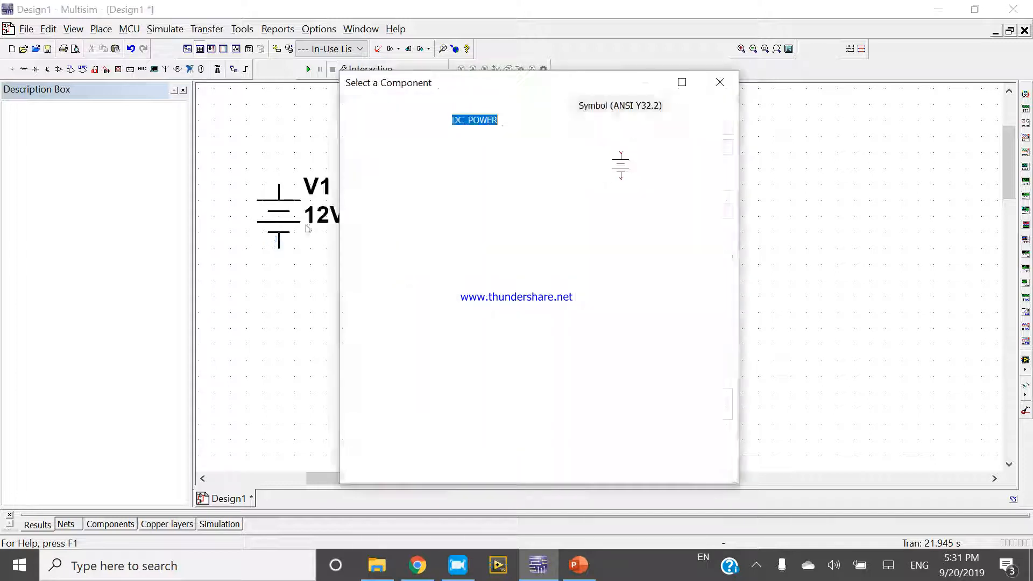
left_click(469, 174)
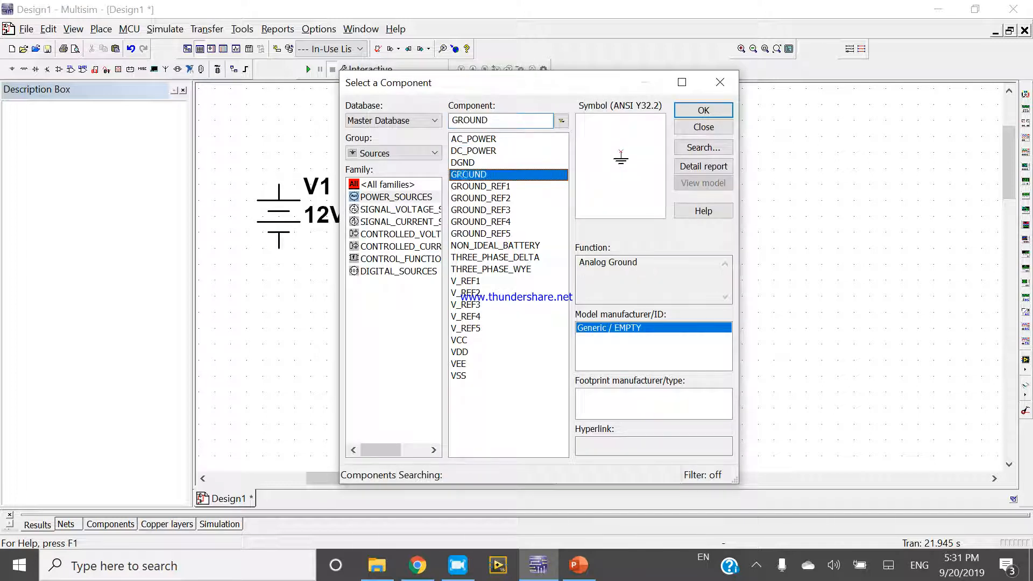
left_click(703, 110)
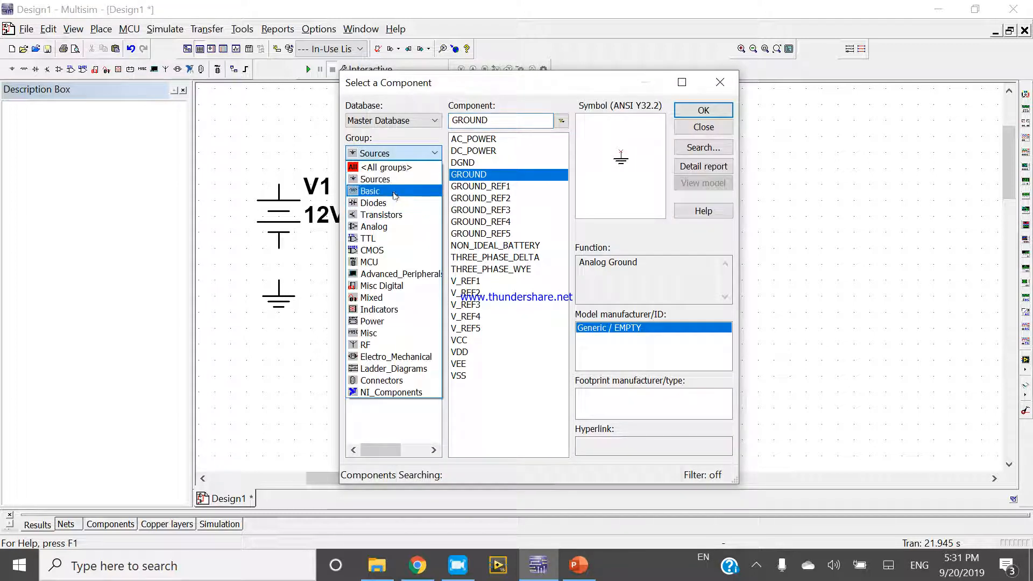
Step: Pick the SPST switch from Basic > SWITCH and drop it onto the schematic
left_click(370, 191)
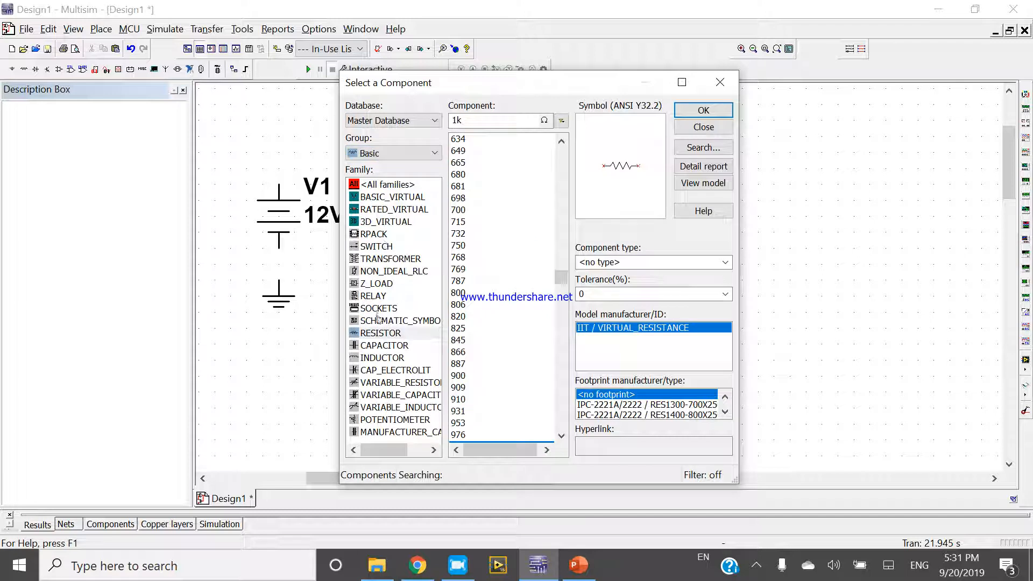
mouse_move(390, 247)
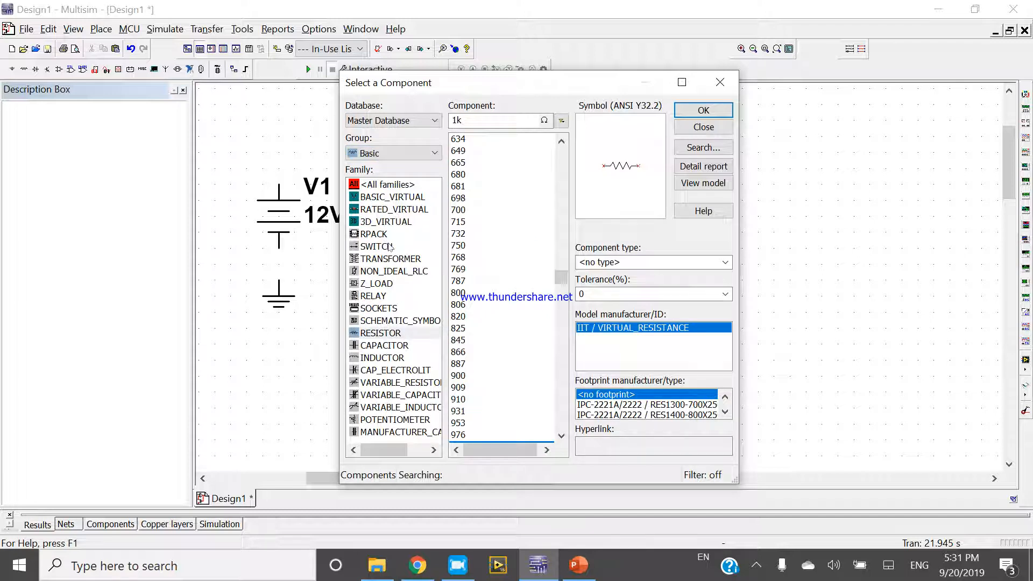
left_click(377, 245)
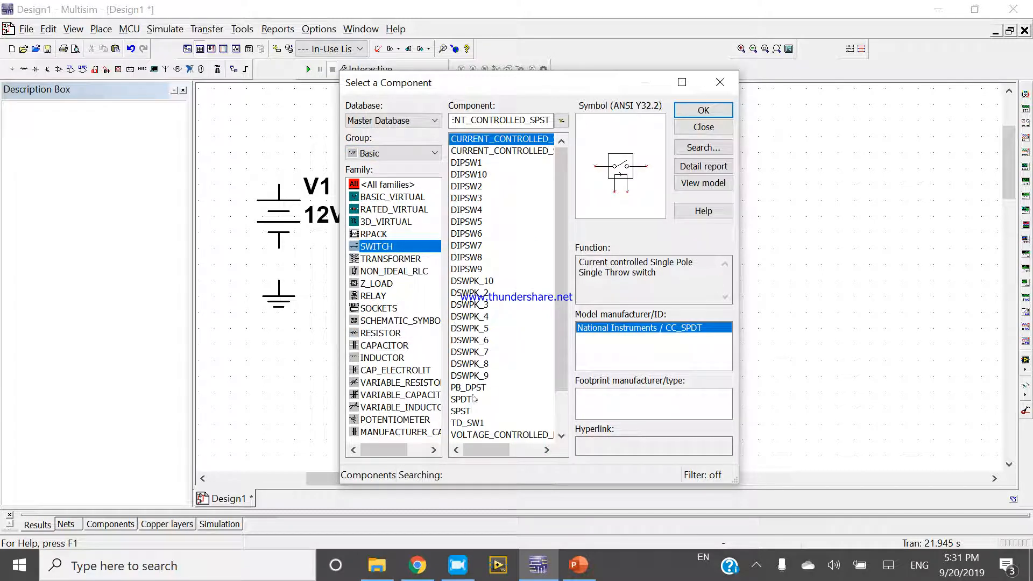
left_click(461, 399)
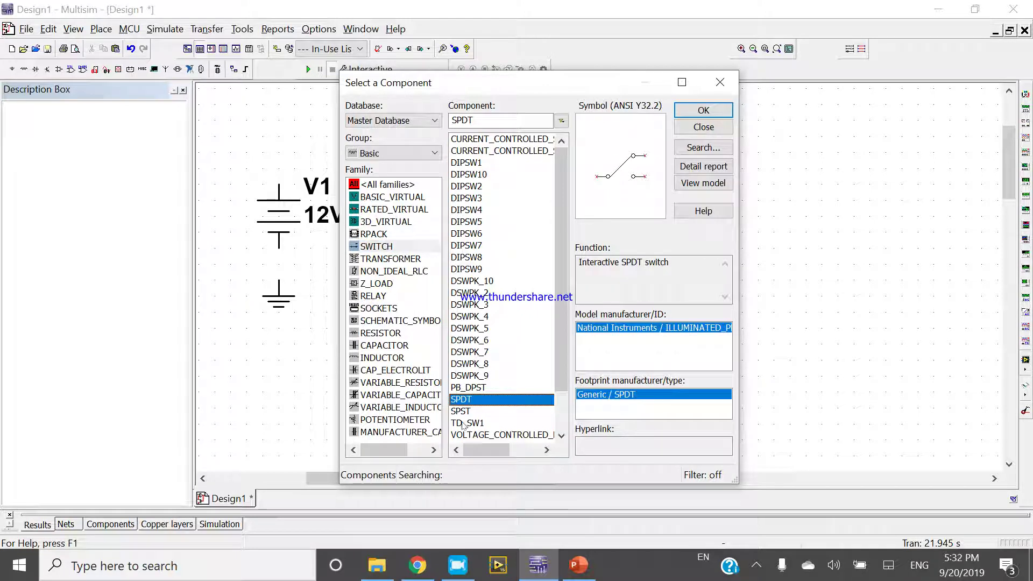
left_click(460, 411)
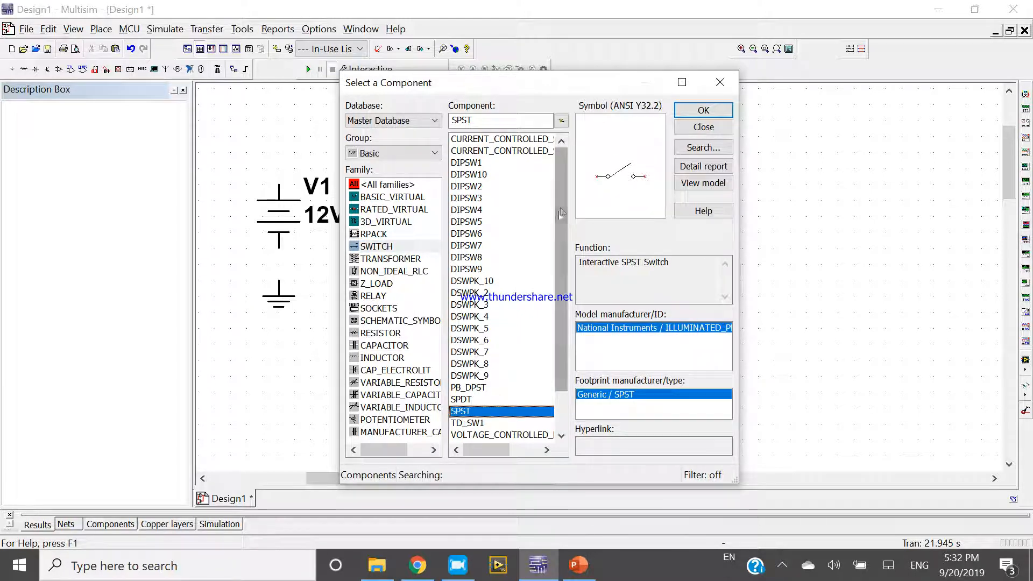
scroll("down", 3)
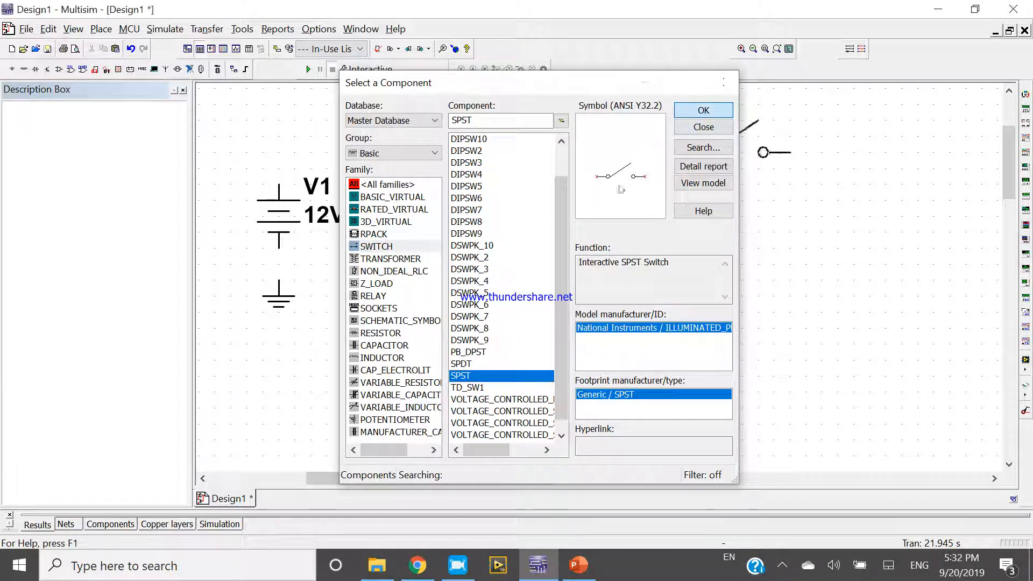
left_click(703, 110)
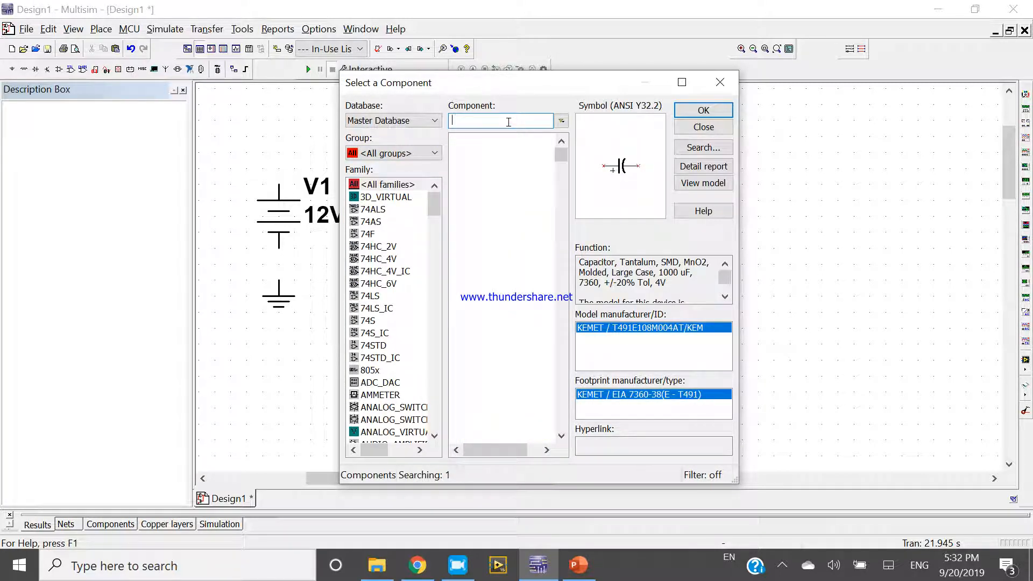
Step: Search 'pro', choose PROBE_BLUE and place the blue probe beside the switch
type("pro")
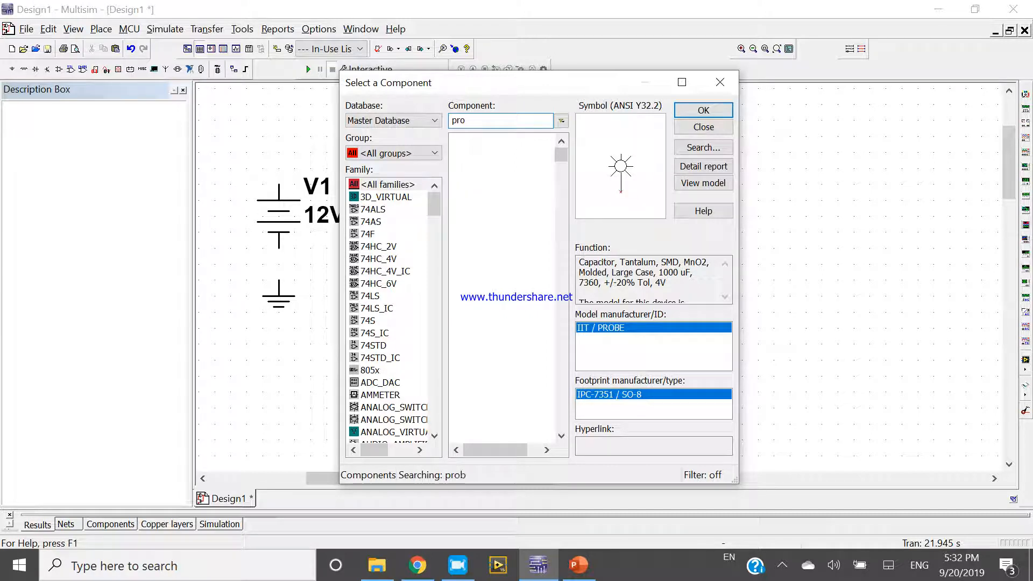
left_click(703, 110)
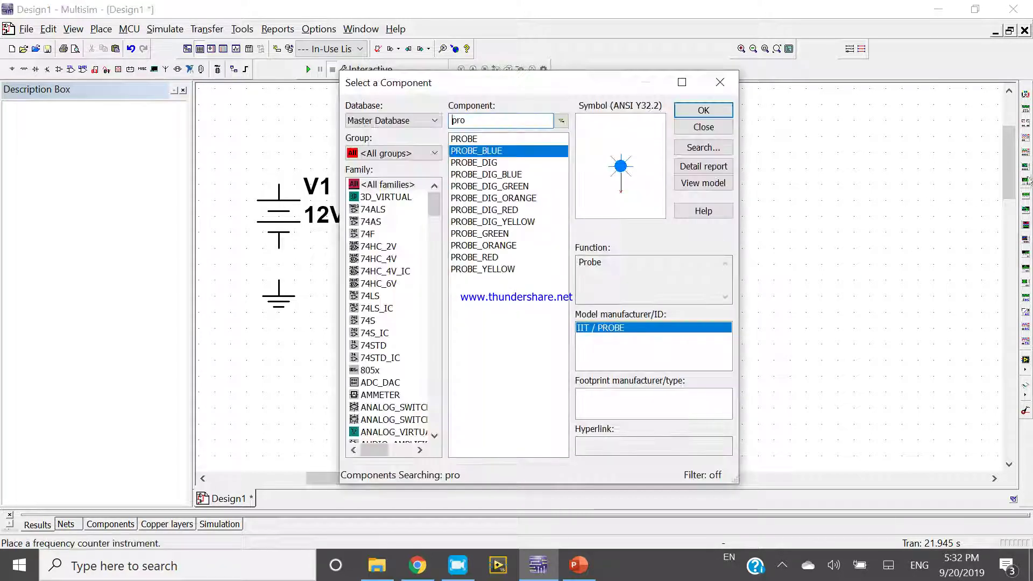
left_click(703, 110)
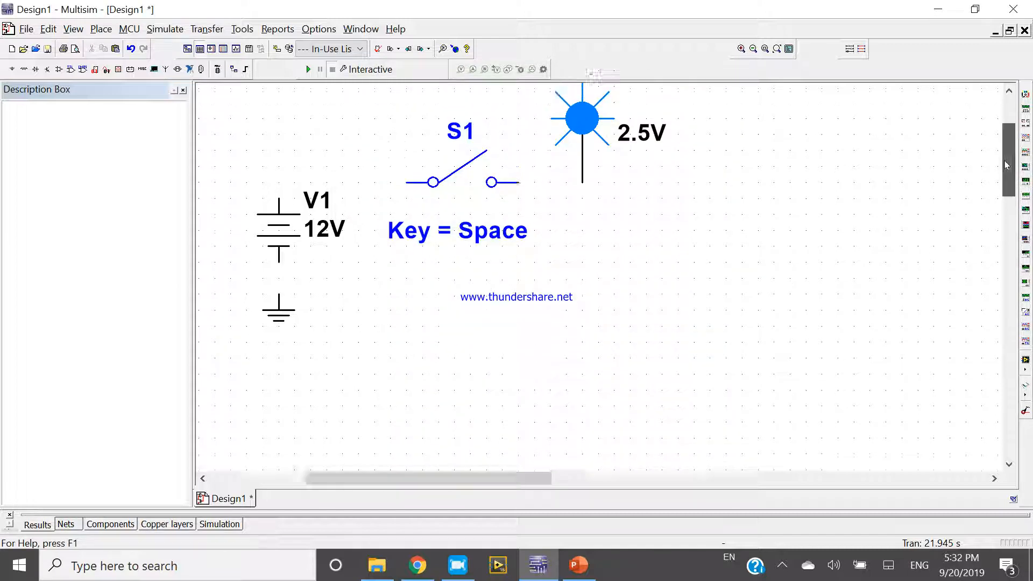
Step: Wire V1 through S1 to probe X1 and tie V1's negative terminal to ground
scroll("down", 3)
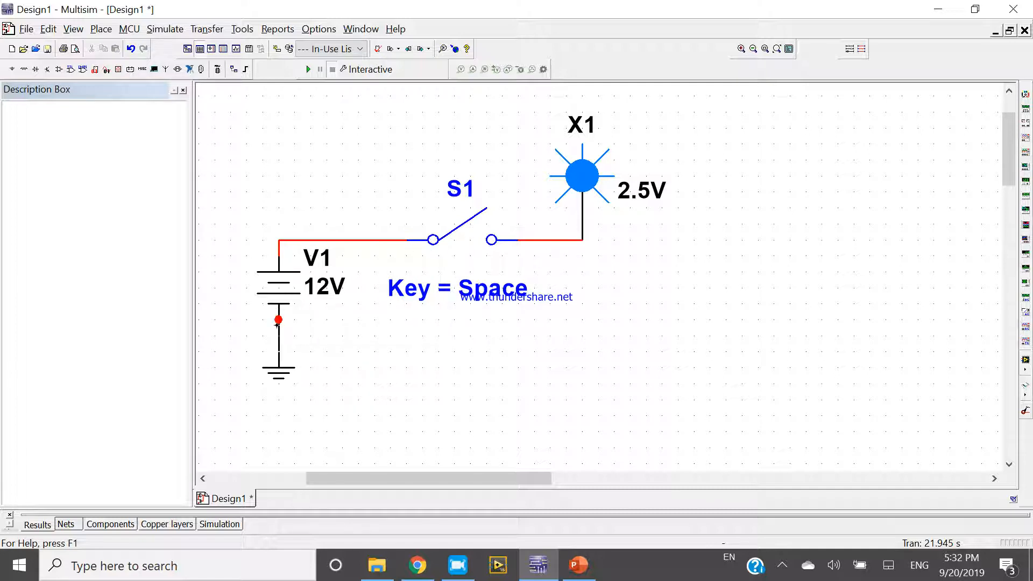
Step: Run the simulation, toggle S1 open and closed several times with Space, then stop it
key("space")
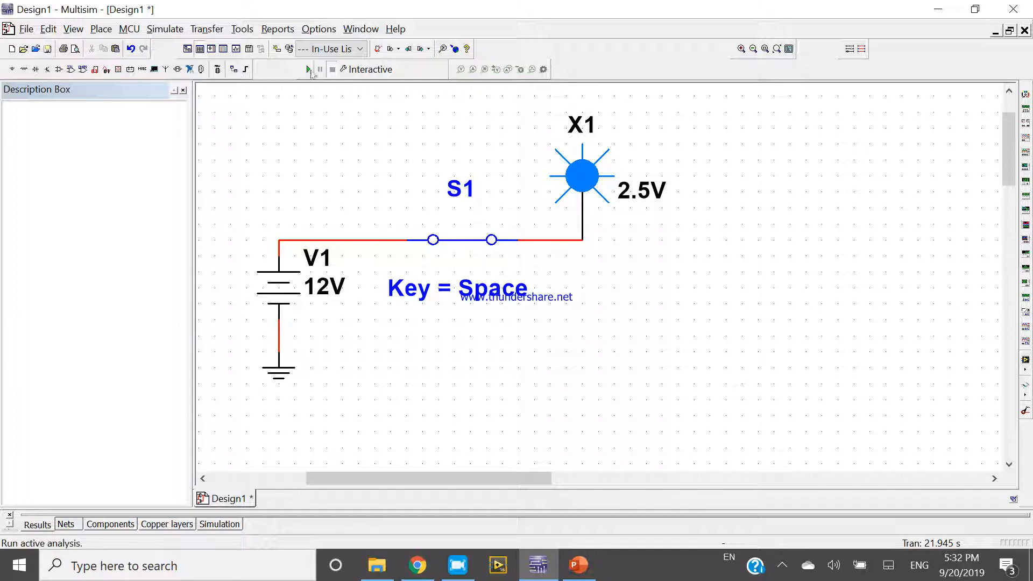
left_click(307, 69)
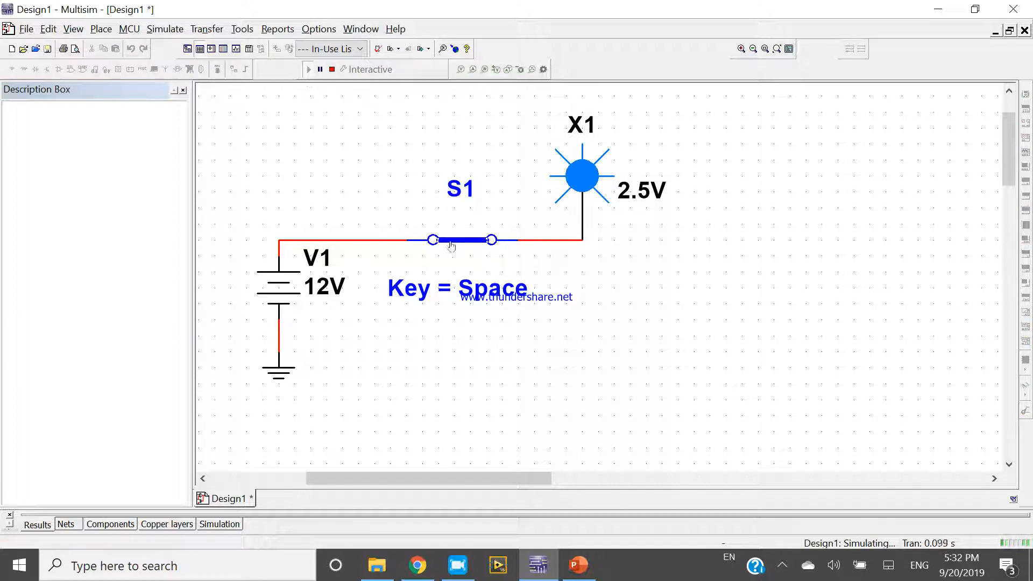
key("space")
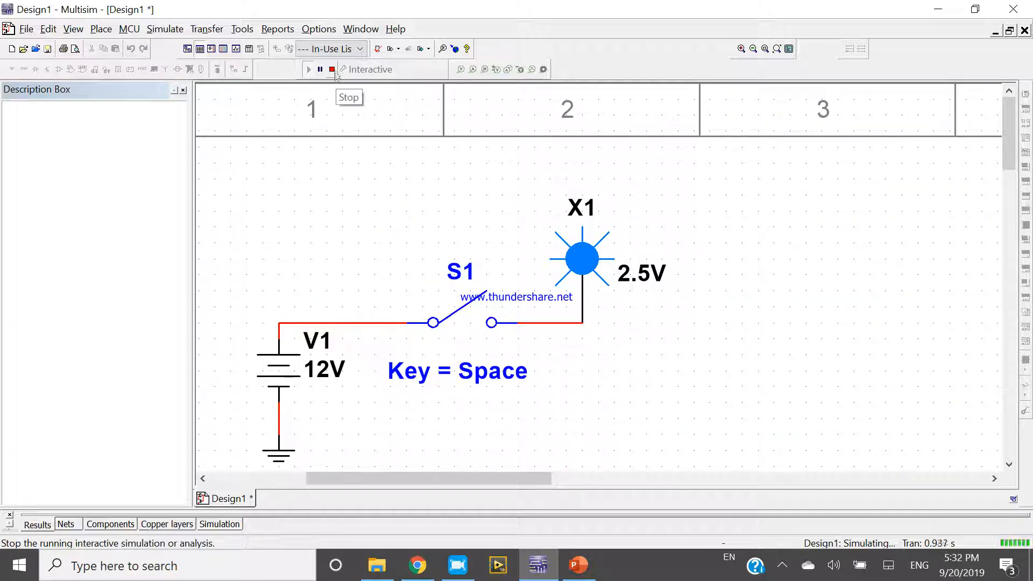
key("space")
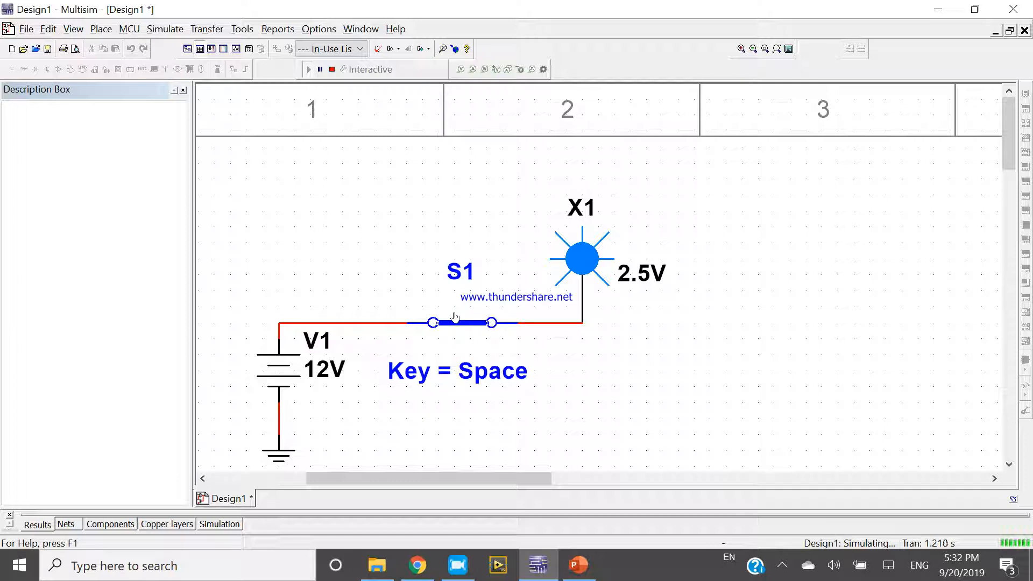
key("space")
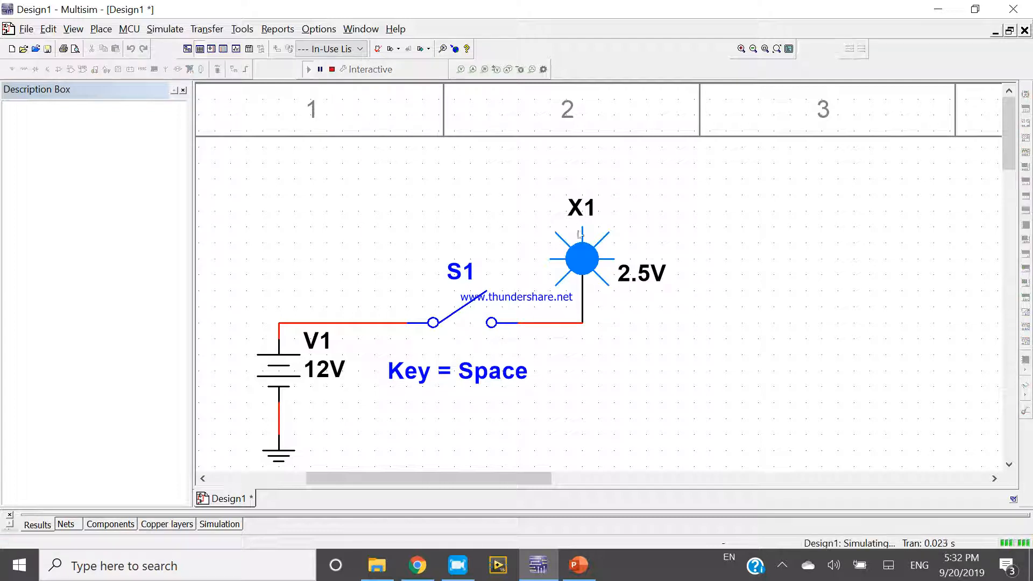
left_click(555, 322)
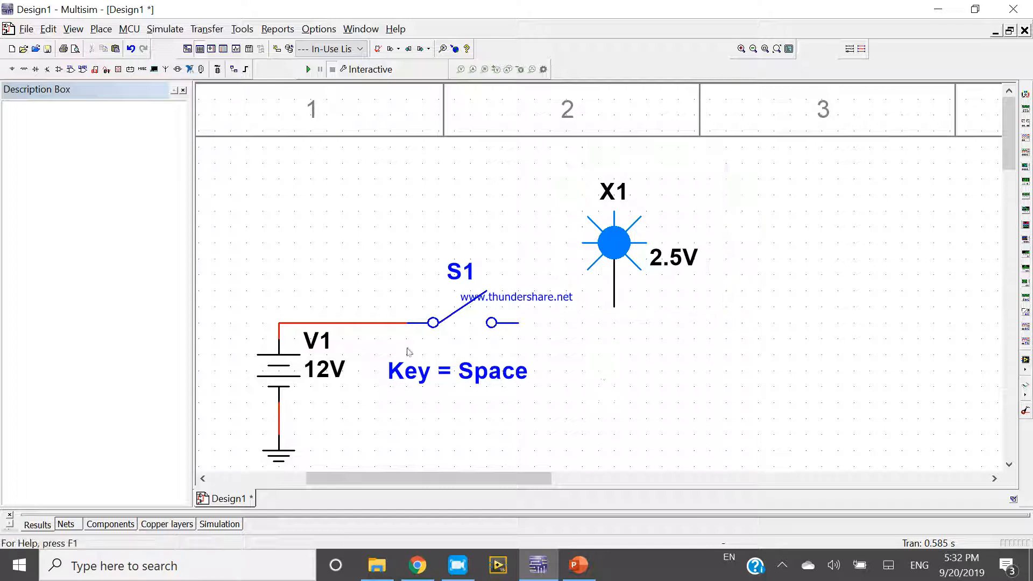
Step: Edit source V1 and set its voltage to 5 V
scroll("down", 3)
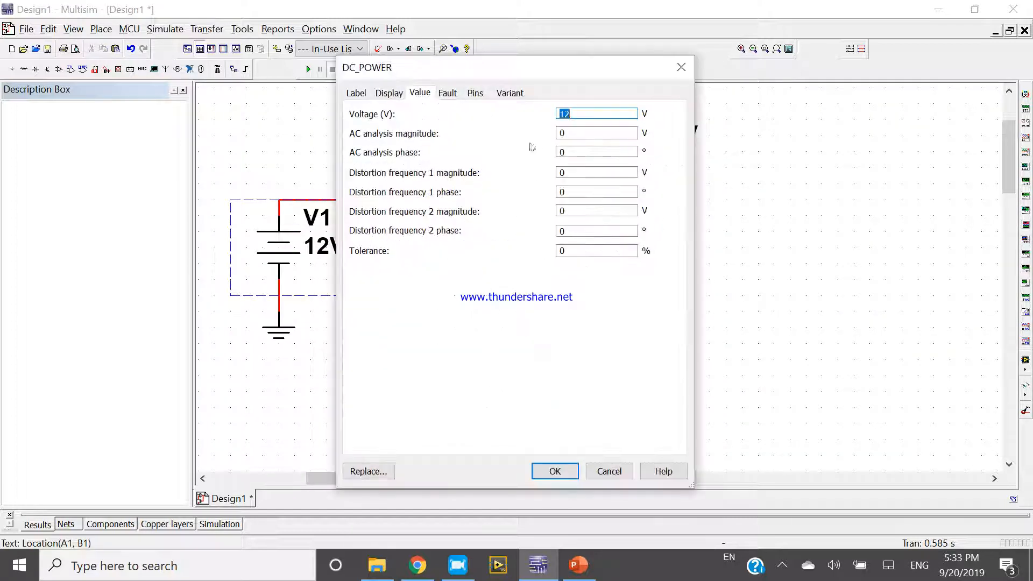
left_click(555, 471)
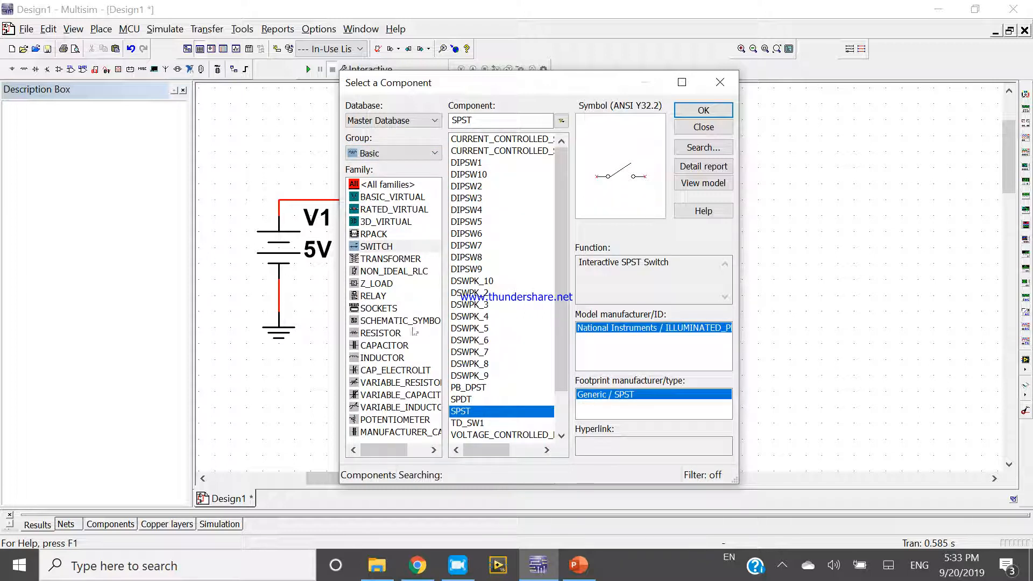
Step: Choose a 1k resistor from Basic > RESISTOR for placement
left_click(703, 109)
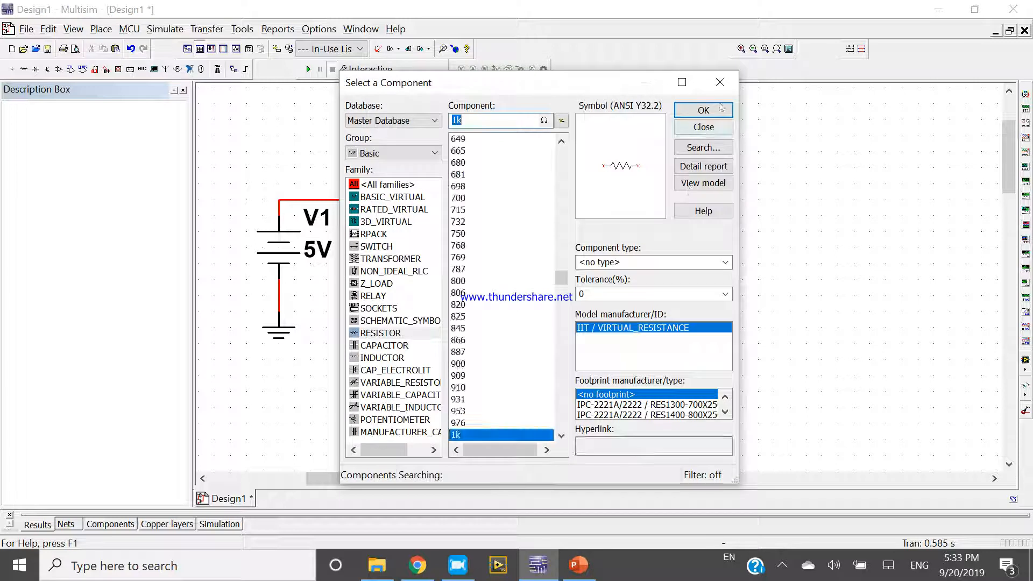
left_click(704, 110)
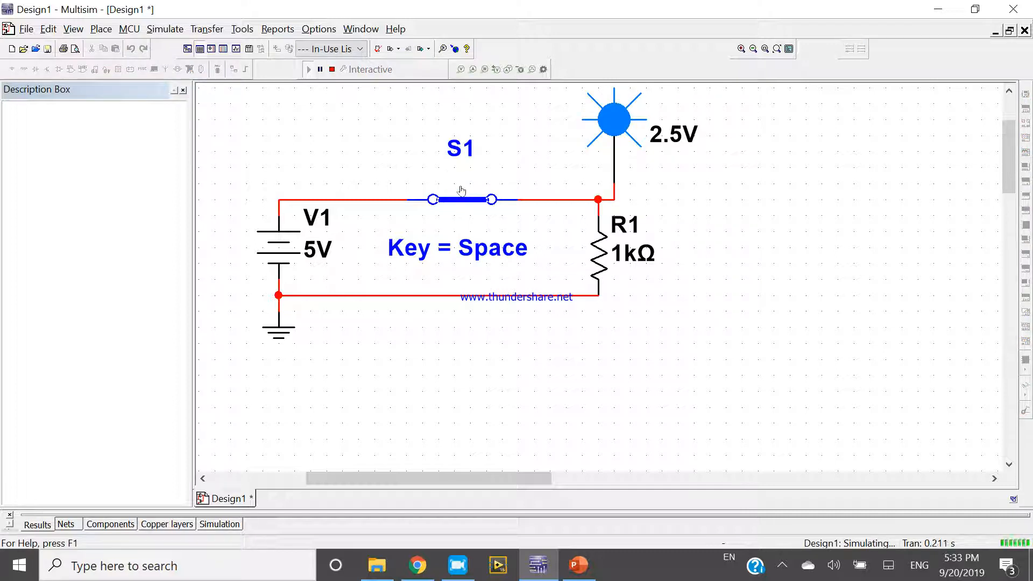
Step: Select S1 and toggle it repeatedly to confirm the probe lights only when closed
left_click(461, 199)
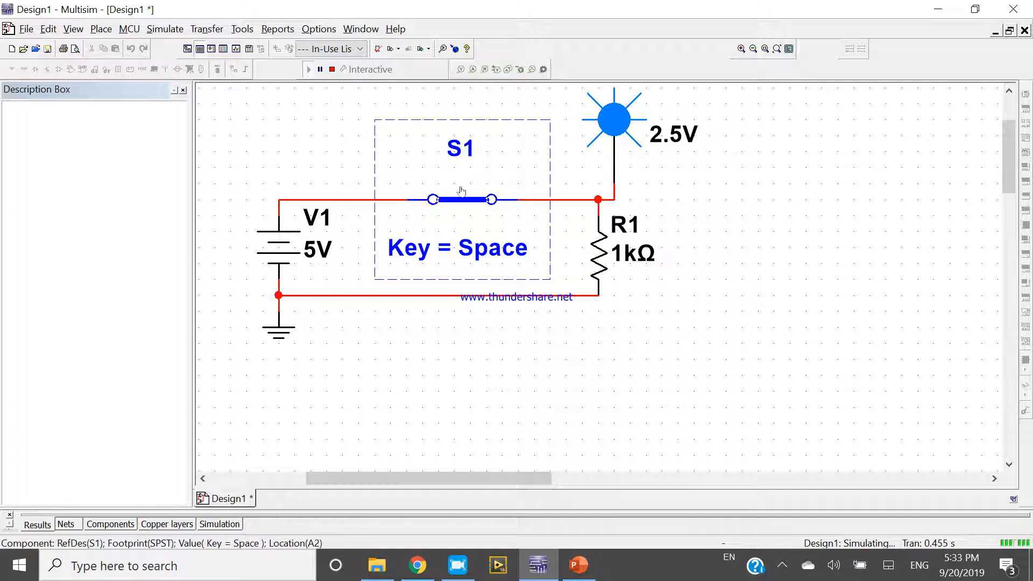
key("Space")
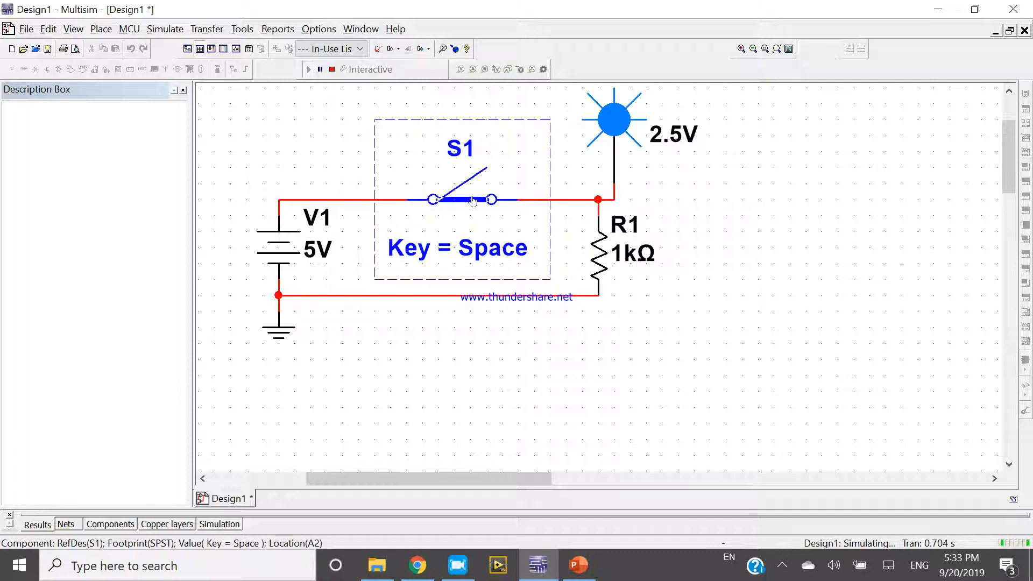
key("space")
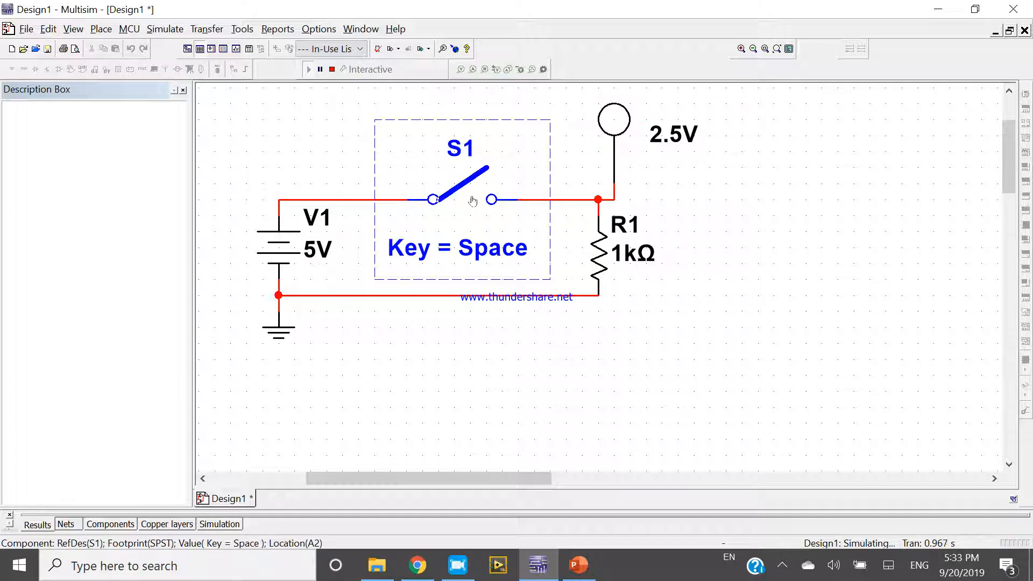
key("space")
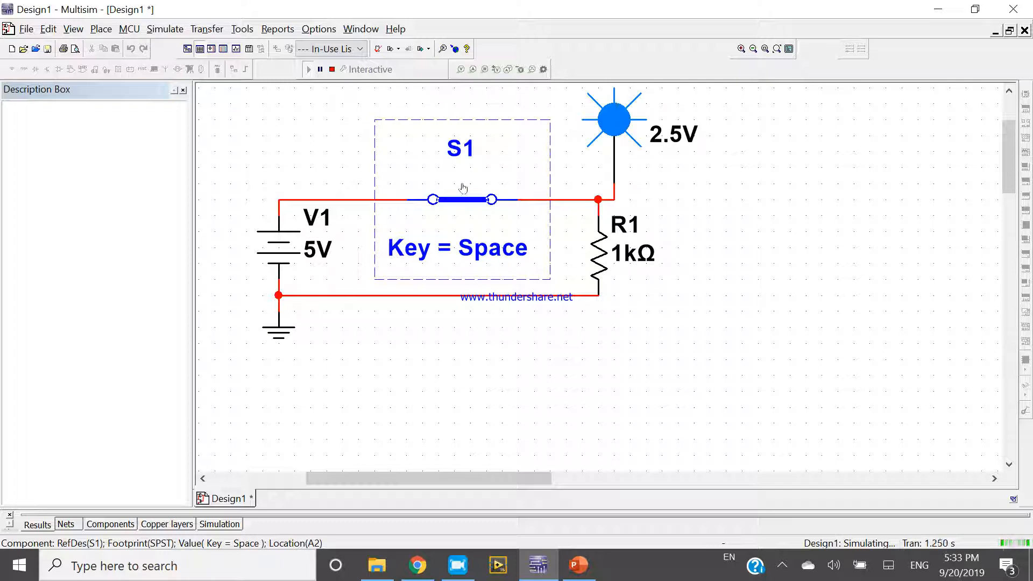
key("space")
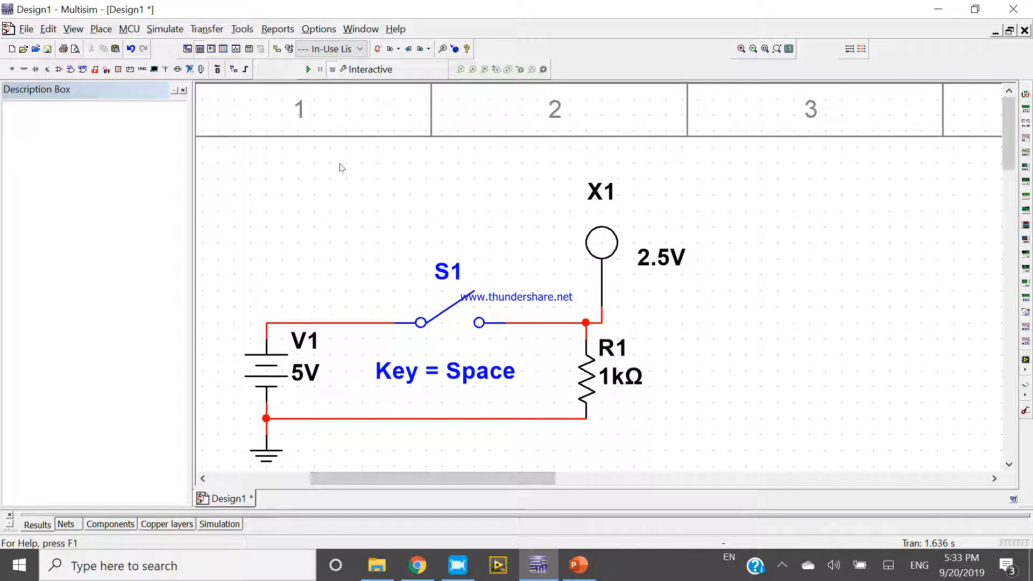
Step: Search all groups for 'led', choose LED_blue and place LED1 right of probe X1
double_click(585, 381)
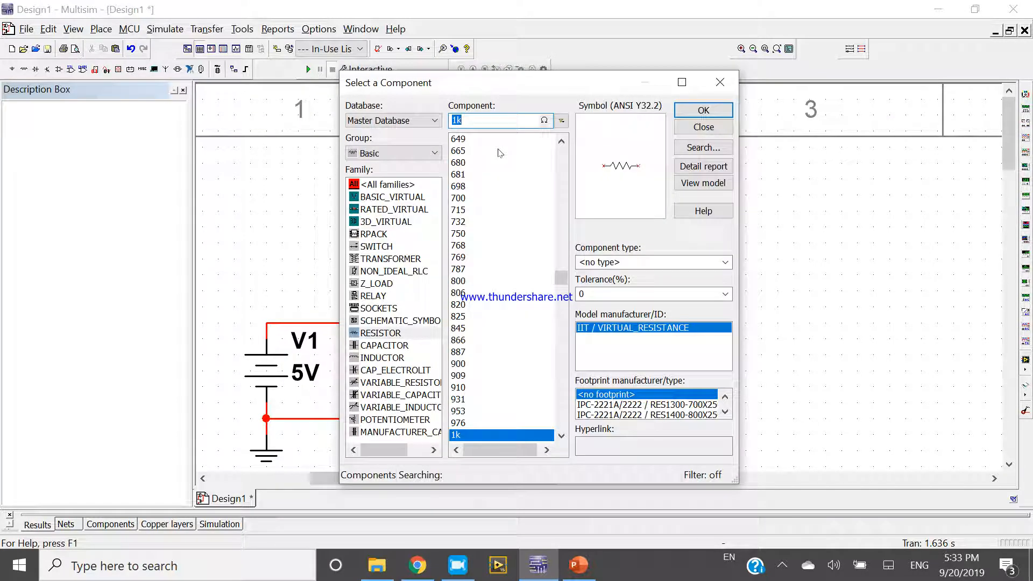
left_click(433, 153)
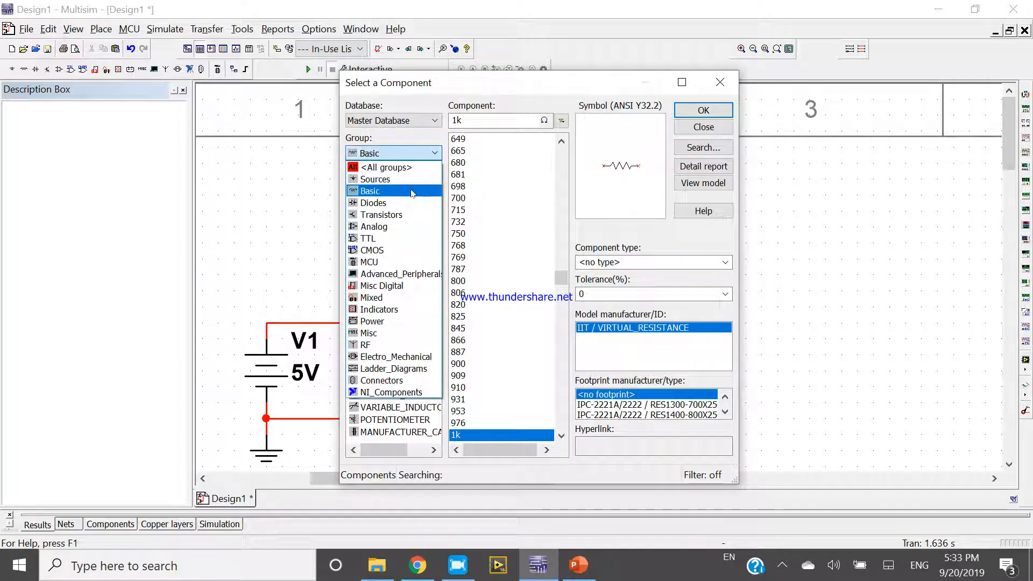
type("pro")
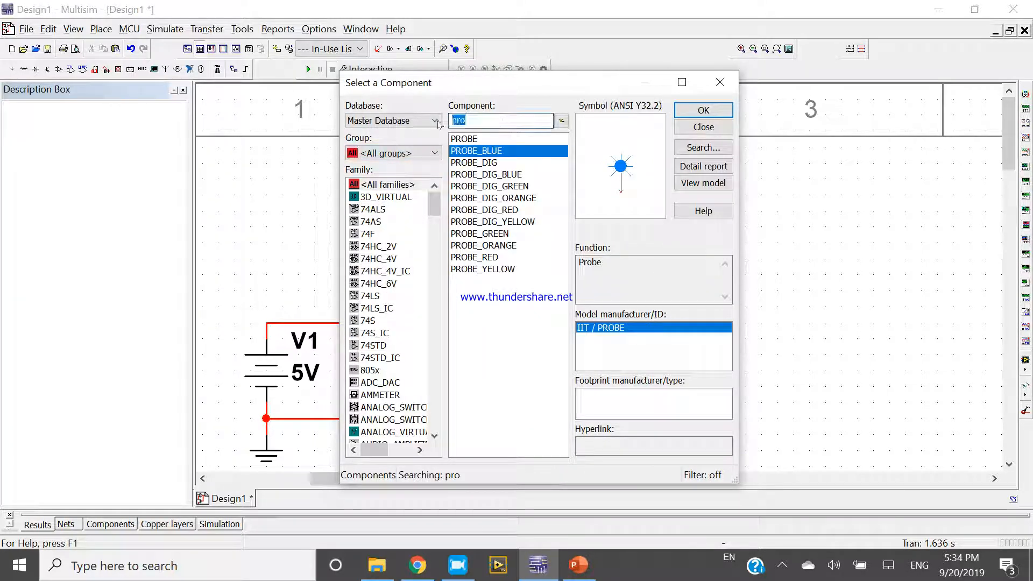
left_click(703, 109)
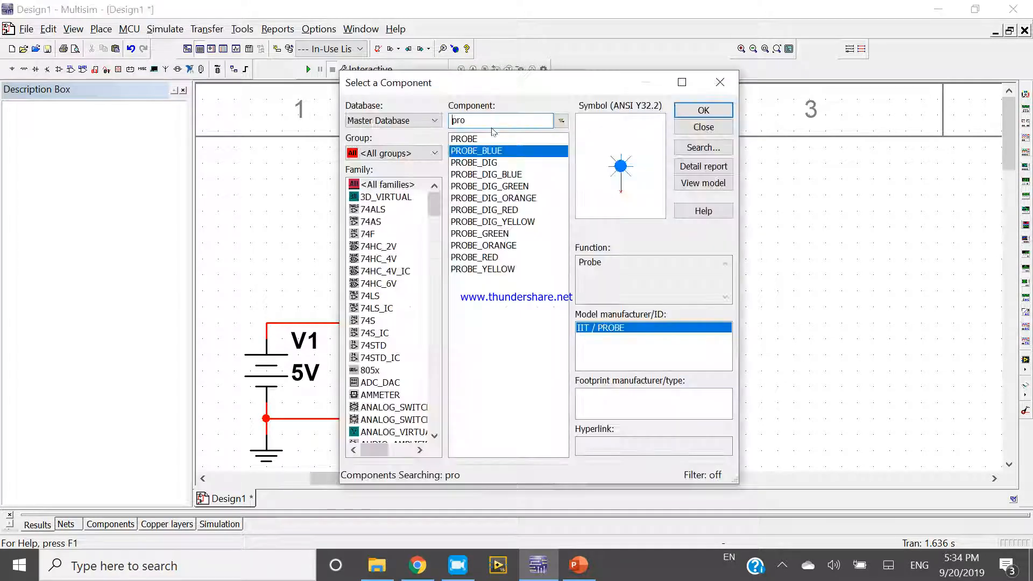
type("le")
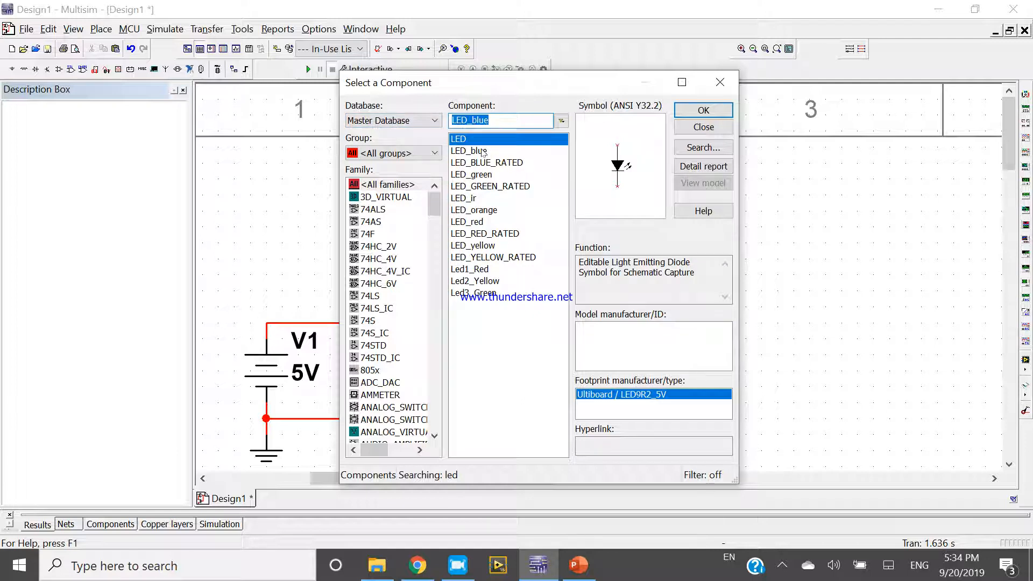
left_click(469, 151)
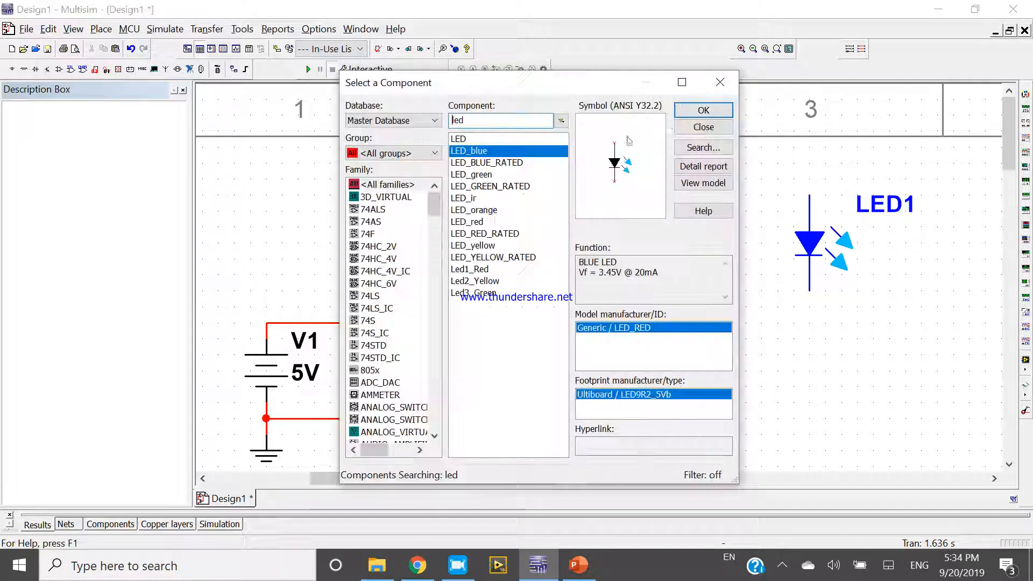
left_click(703, 126)
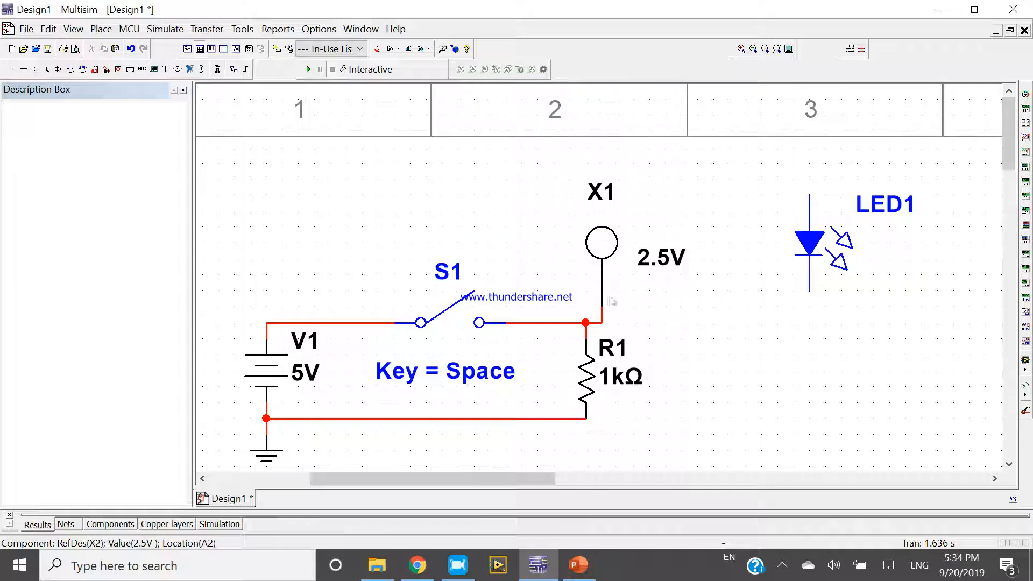
mouse_move(602, 327)
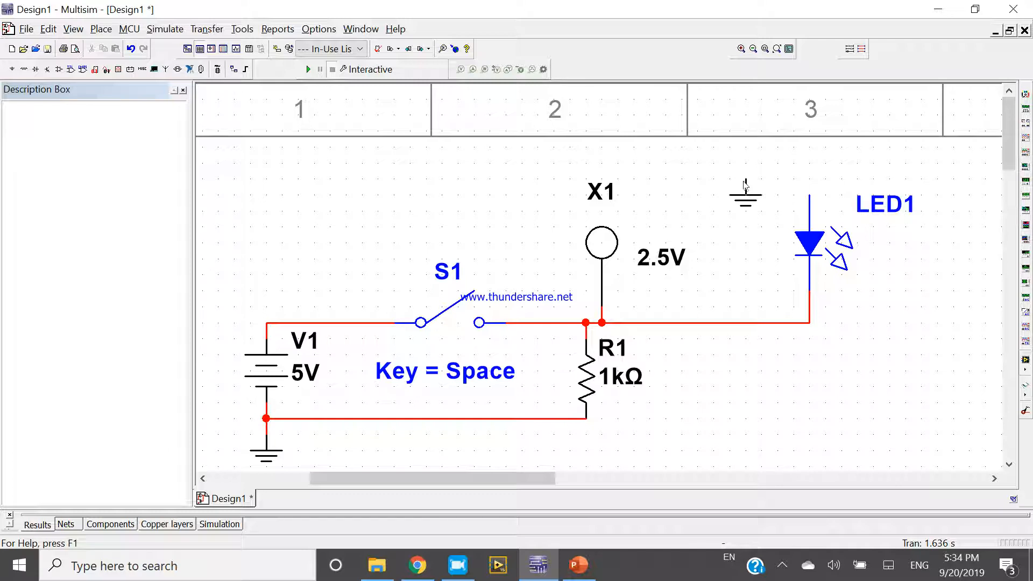
Step: Add a ground above LED1, wire it to the LED, and start the simulation
left_click(744, 188)
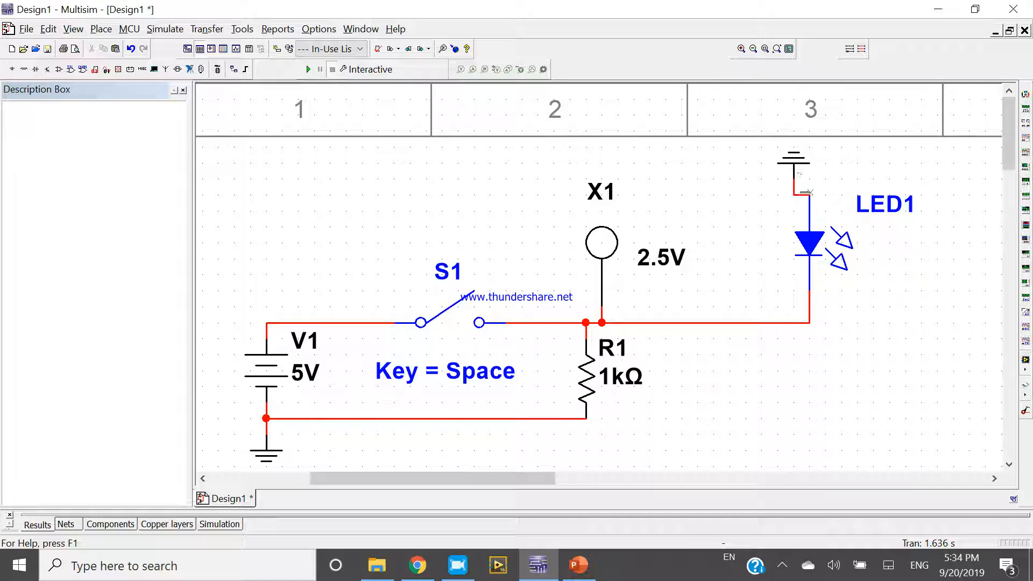
left_click(806, 247)
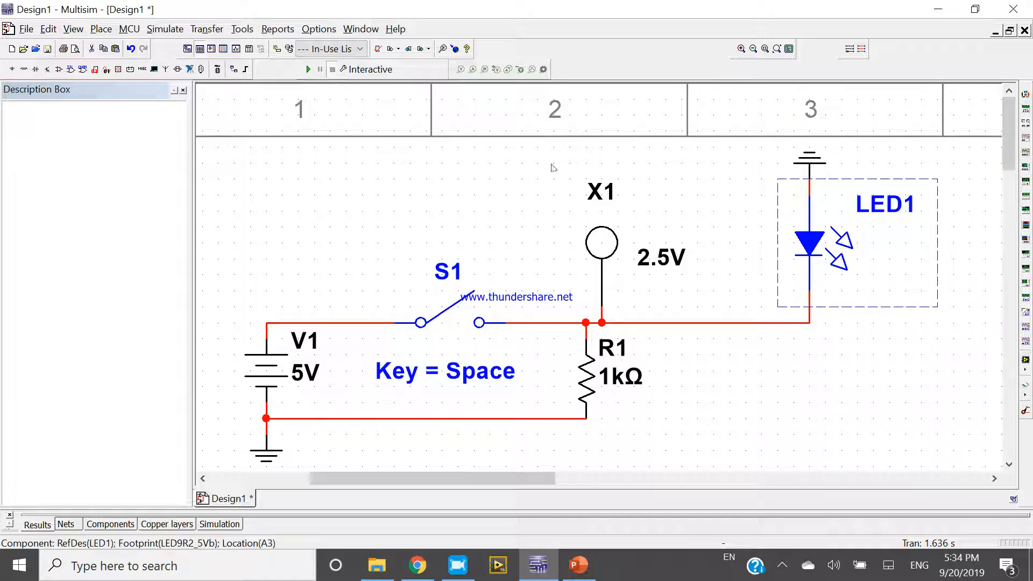
left_click(307, 69)
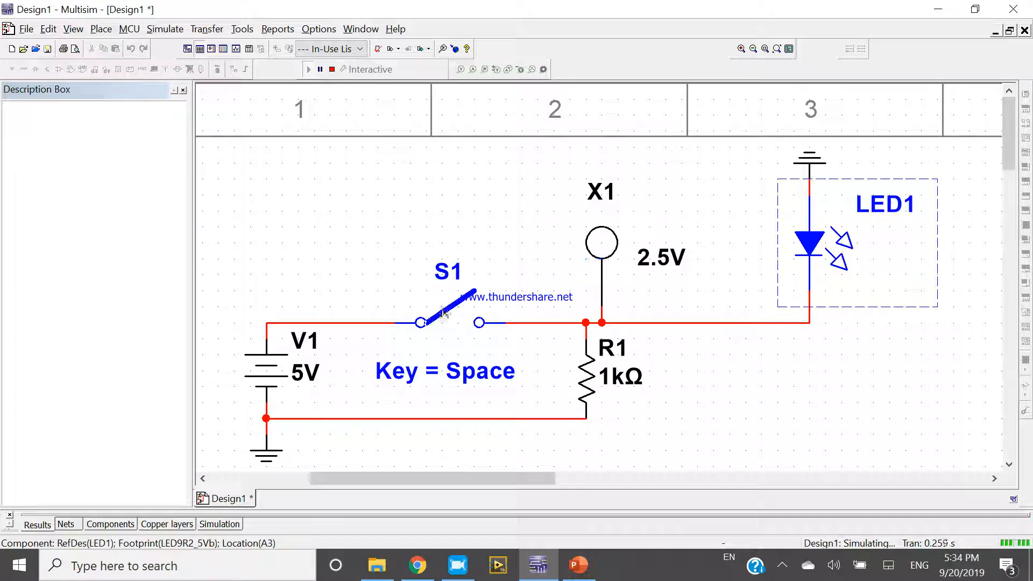
Step: Toggle switch S1 with the spacebar to test whether the LED lights
key("space")
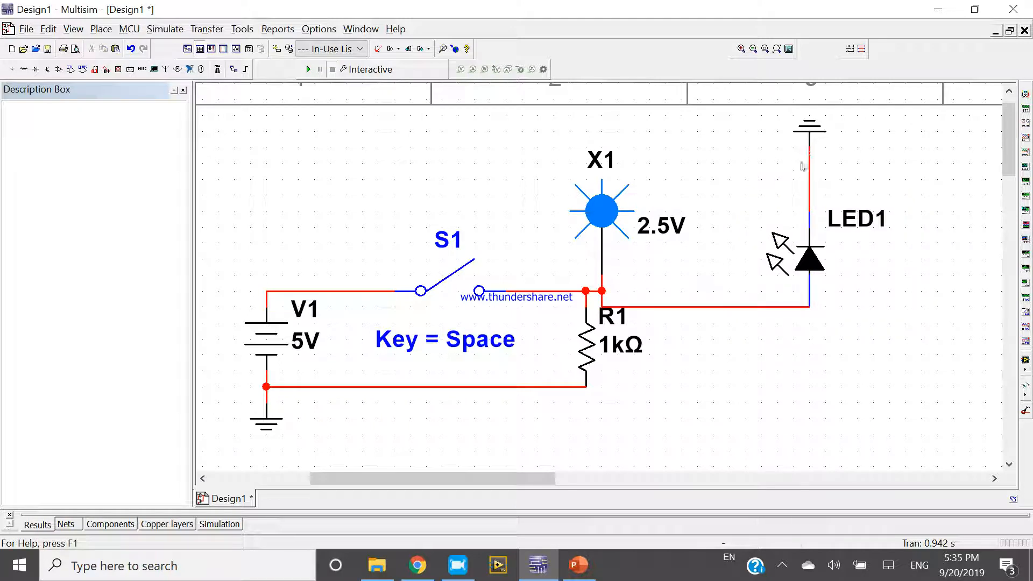
Step: Run the simulation and close then reopen S1 so probe X1 and LED1 both light
left_click(308, 69)
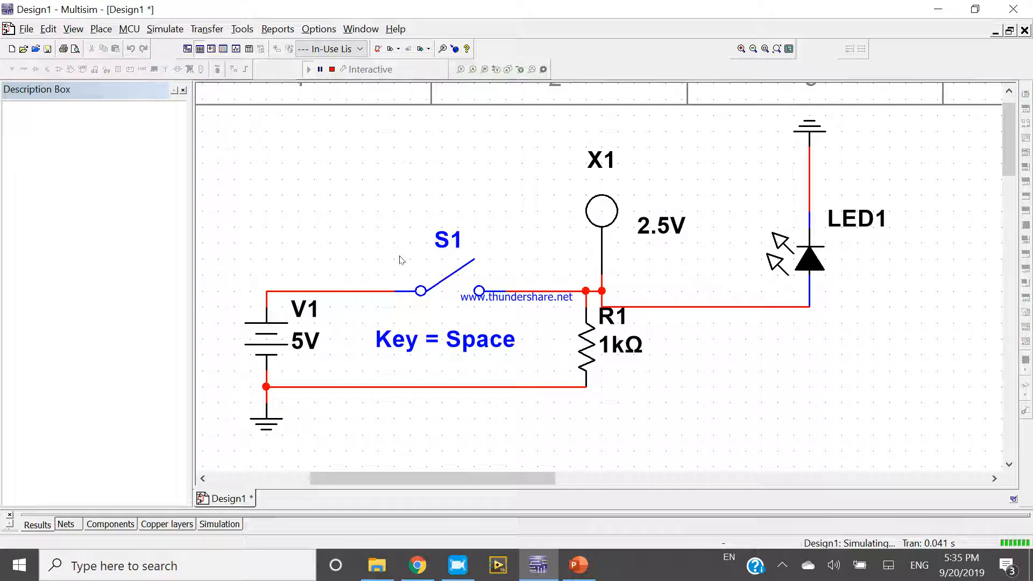
left_click(441, 284)
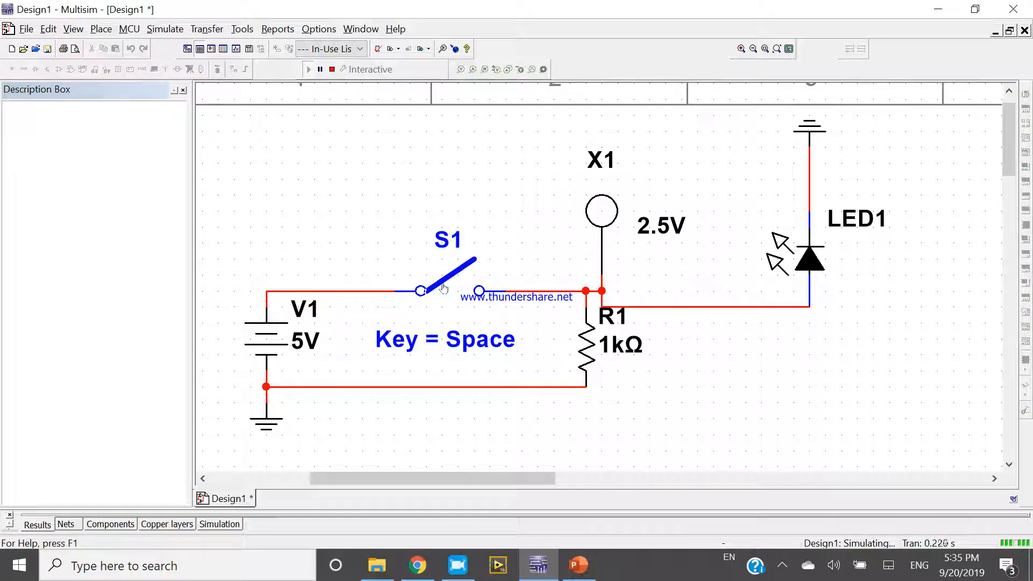
key("Space")
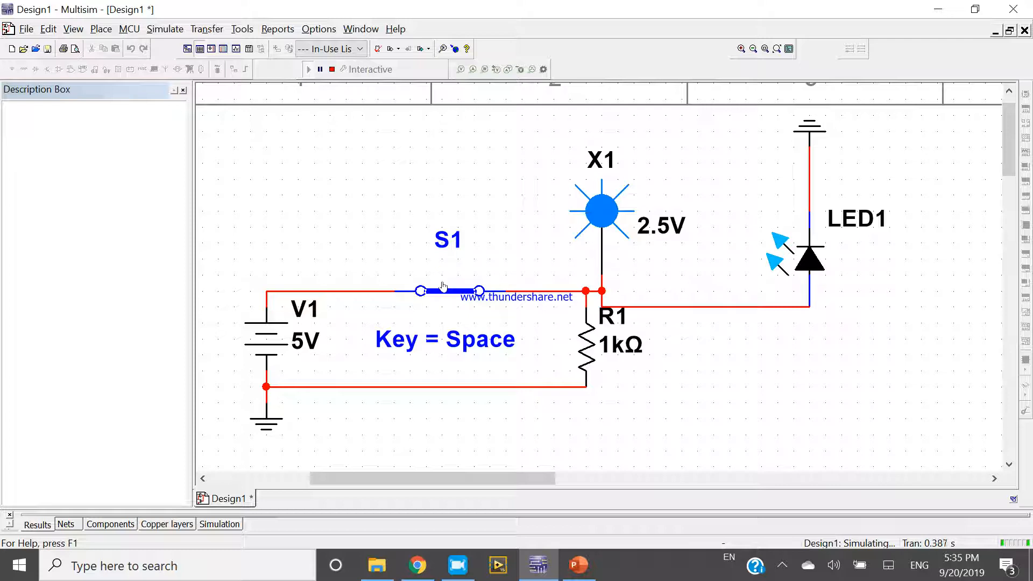
key("space")
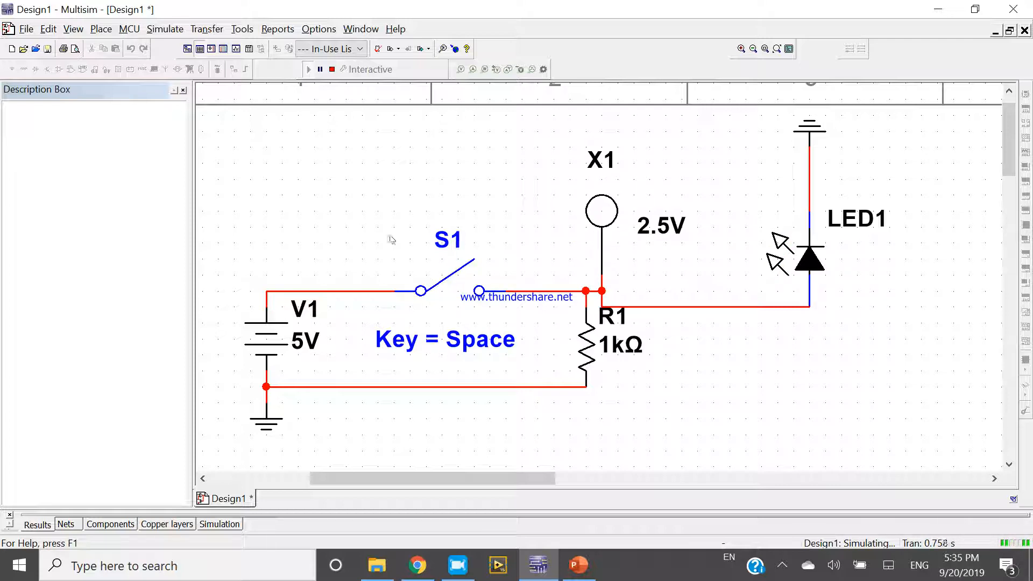
mouse_move(604, 241)
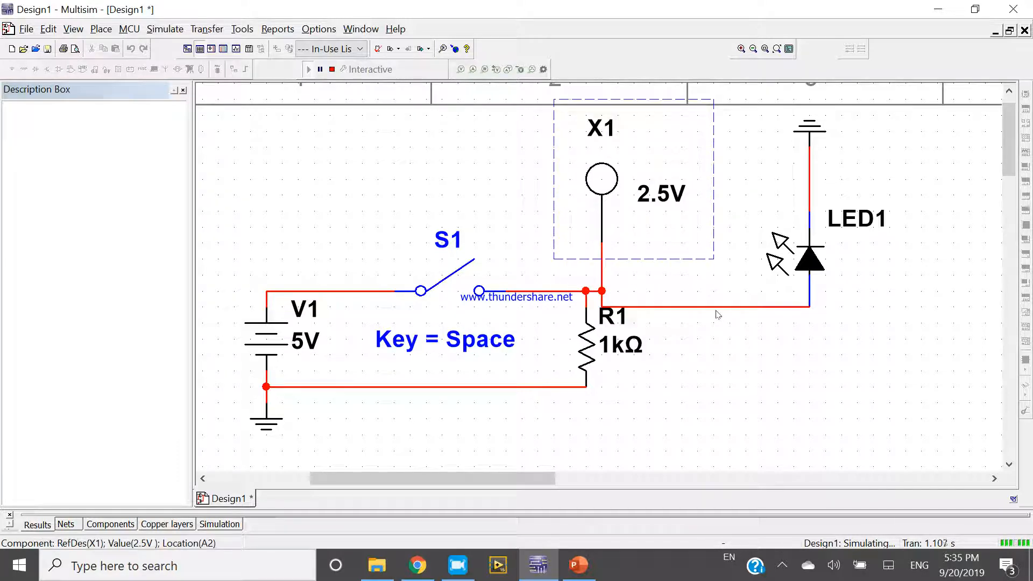
Step: Select LED1 to reposition it in line with its wire
left_click(718, 305)
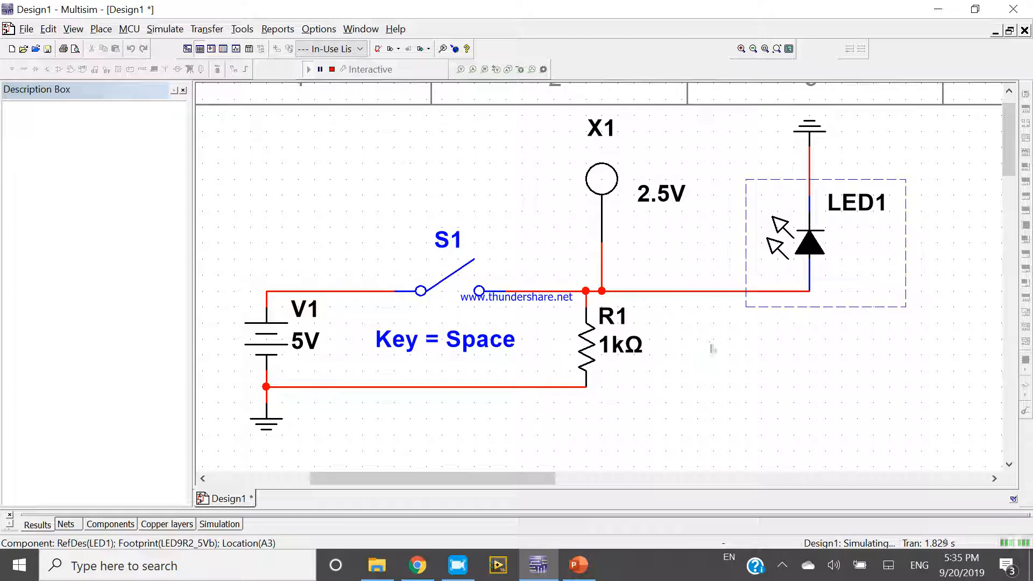
mouse_move(521, 241)
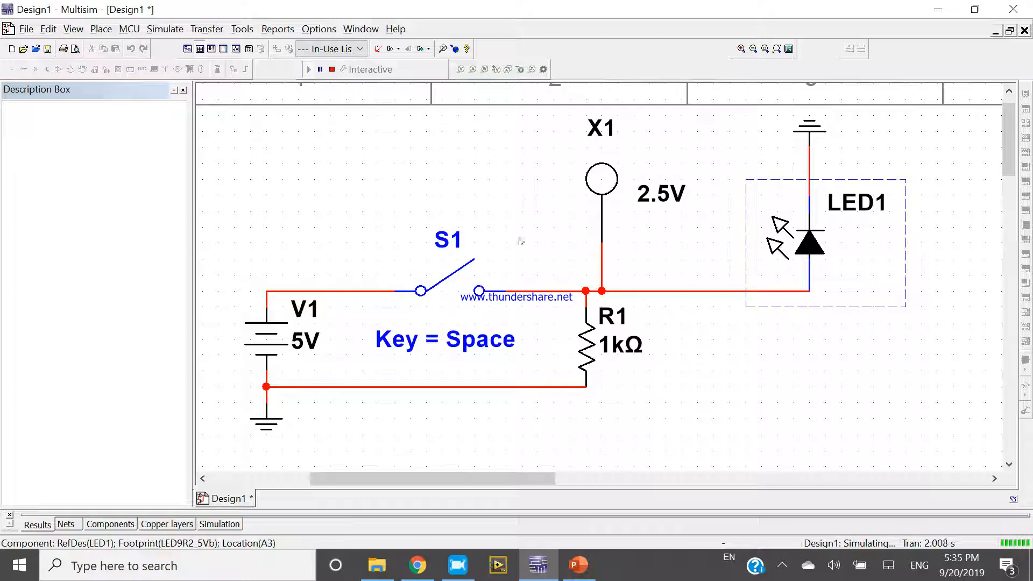